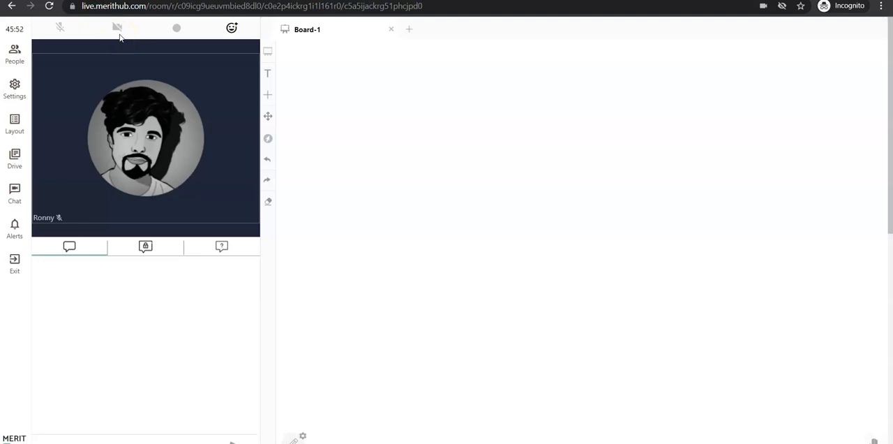
pyautogui.moveTo(126, 29)
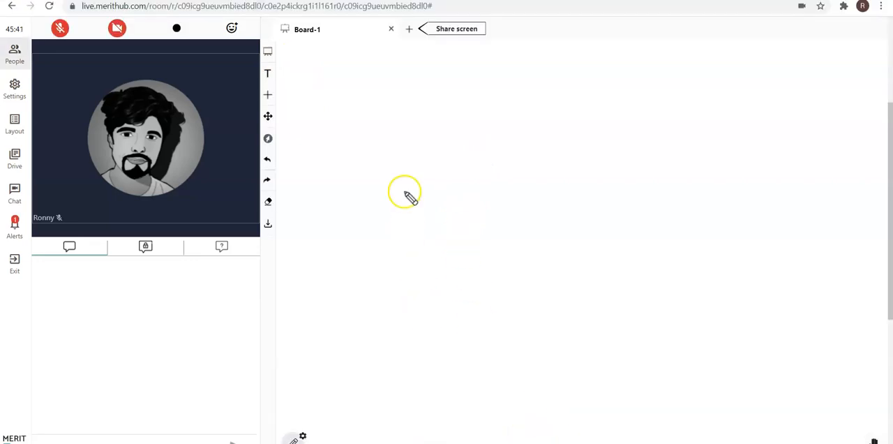
pyautogui.moveTo(423, 301)
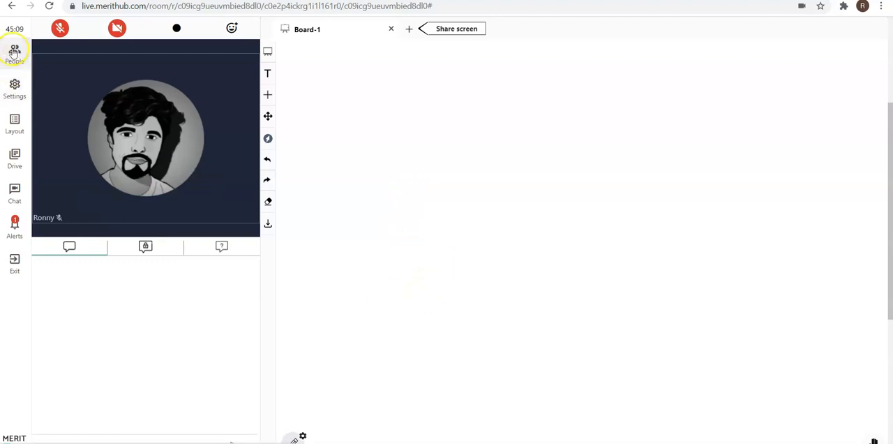
pyautogui.moveTo(14, 50)
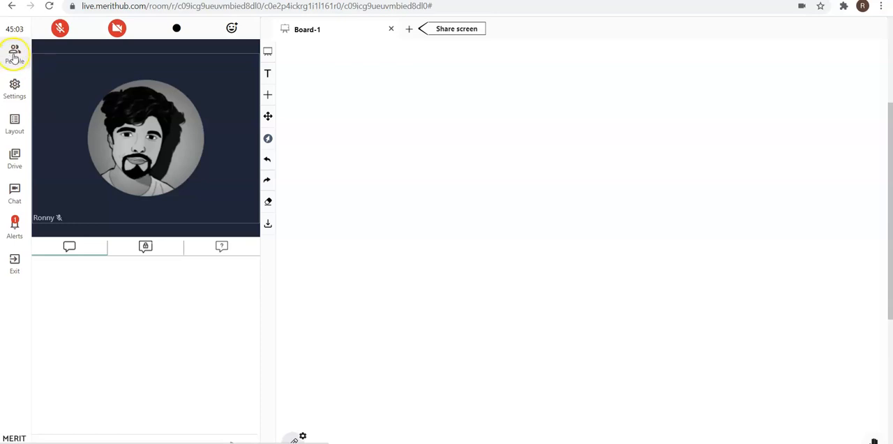
# Grant the student video access from the teacher's People panel
pyautogui.click(15, 57)
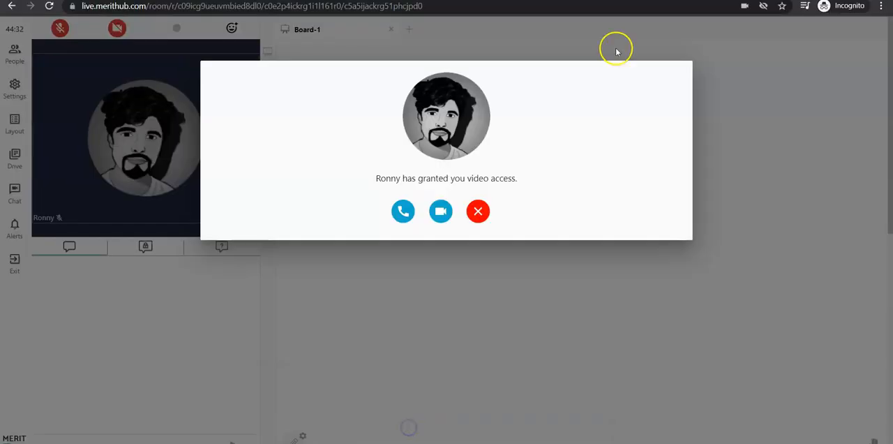
pyautogui.moveTo(640, 246)
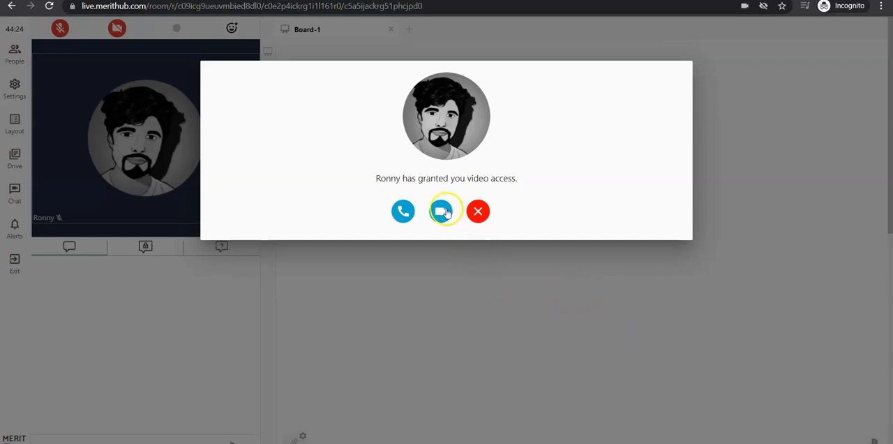
pyautogui.moveTo(442, 211)
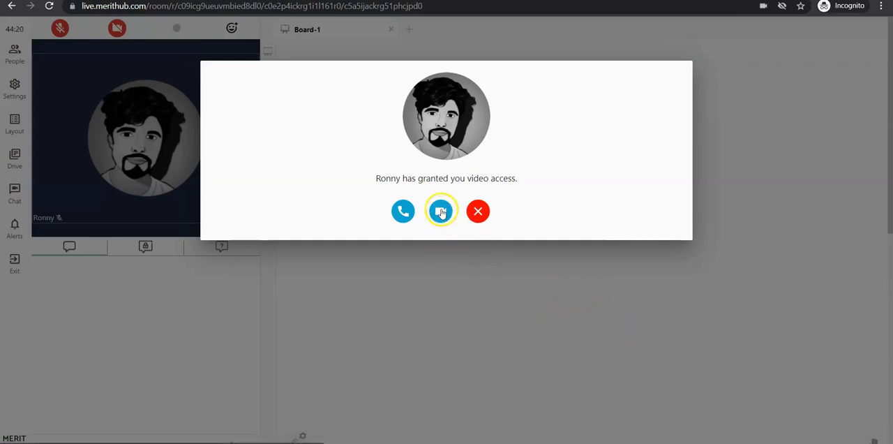
# Join the class by video call, then turn off the student's camera and mute their microphone
pyautogui.click(441, 211)
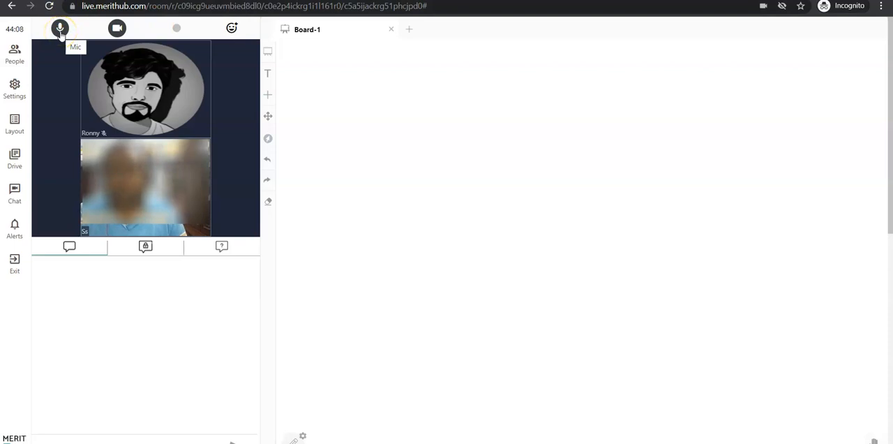
pyautogui.moveTo(116, 28)
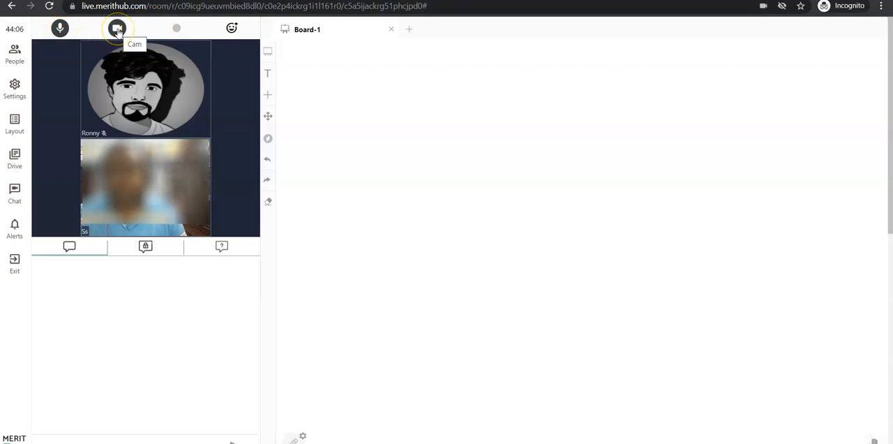
pyautogui.click(118, 29)
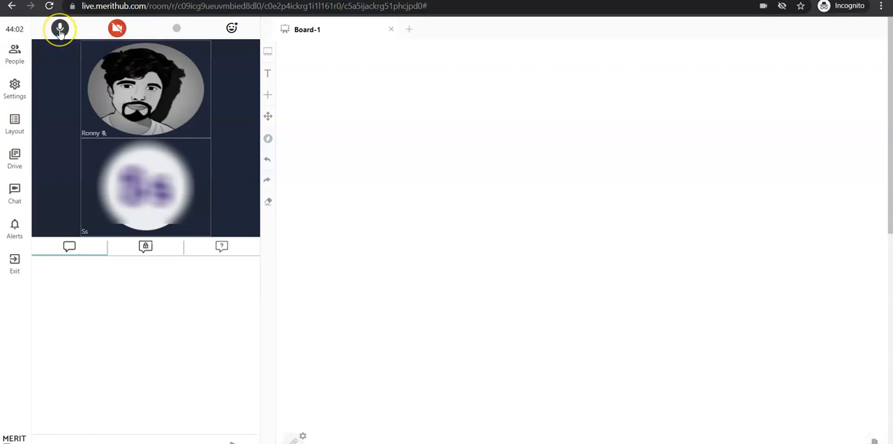
pyautogui.moveTo(64, 28)
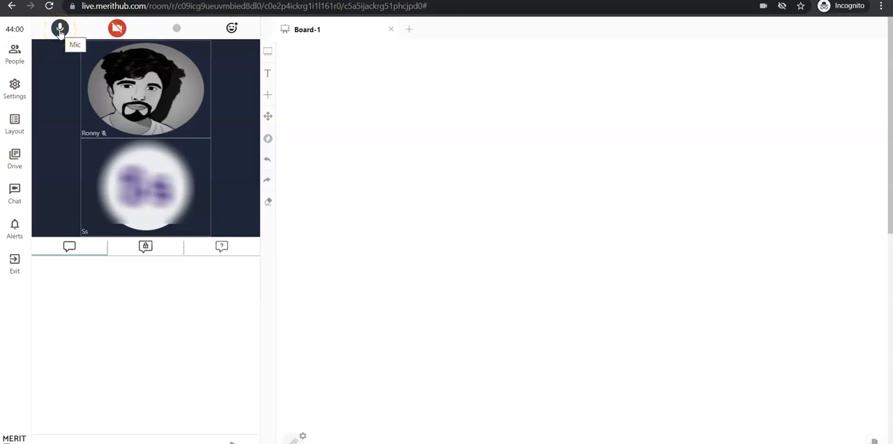
pyautogui.click(58, 28)
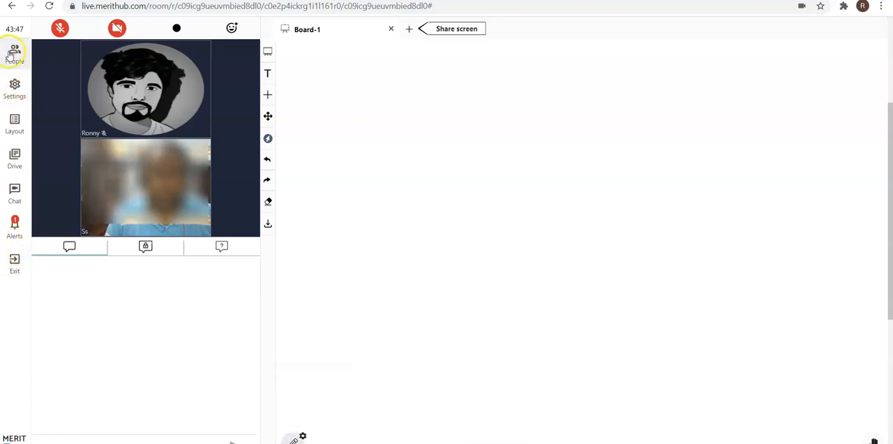
# Open the participant list, then try starting the student's camera without access
pyautogui.click(15, 55)
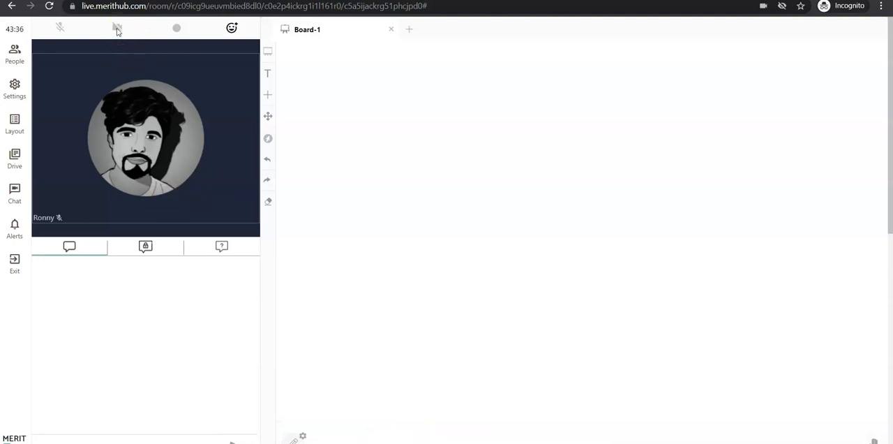
pyautogui.click(116, 28)
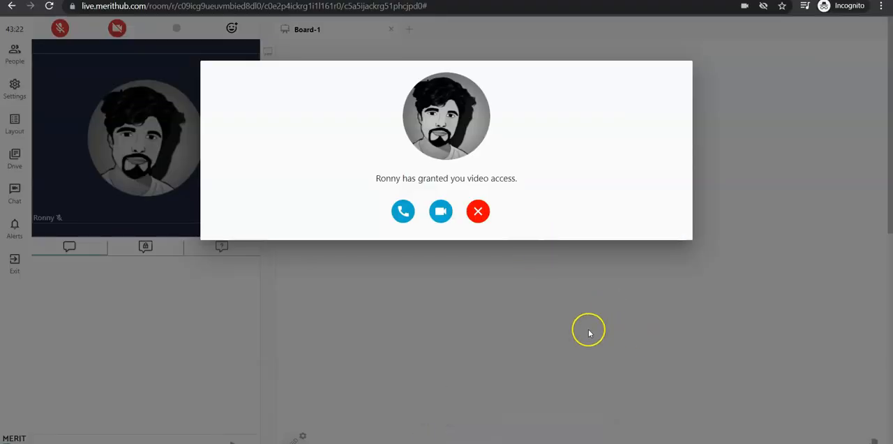
pyautogui.moveTo(590, 333)
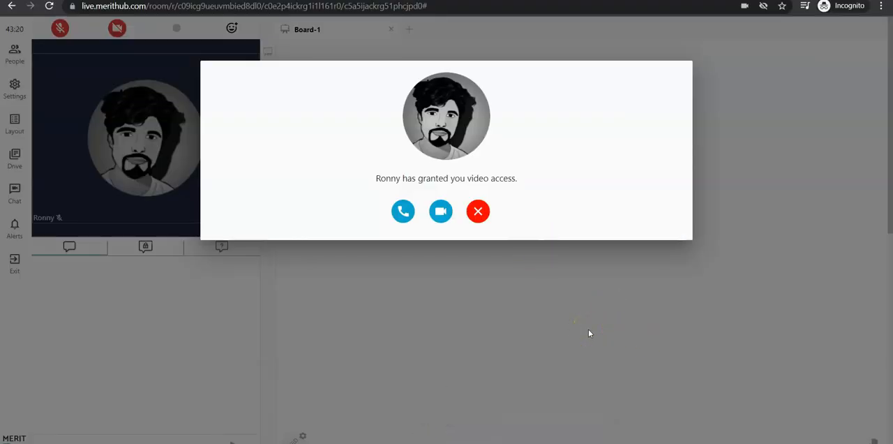
pyautogui.moveTo(683, 289)
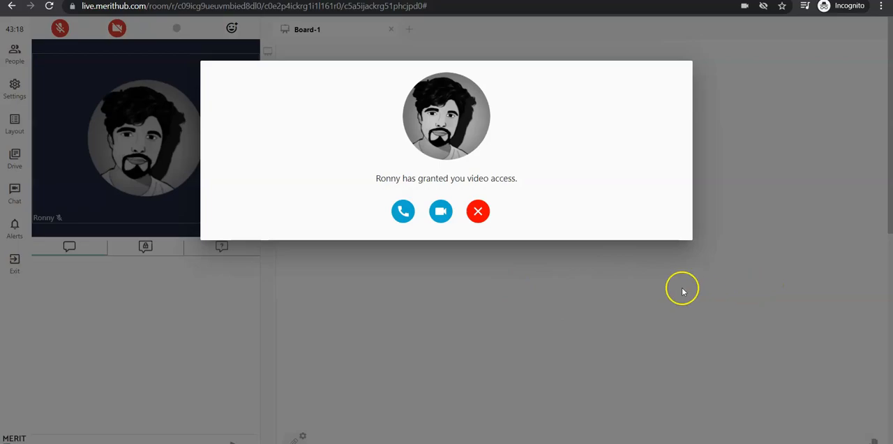
# Dismiss the video access notice and turn on the student's camera
pyautogui.click(478, 211)
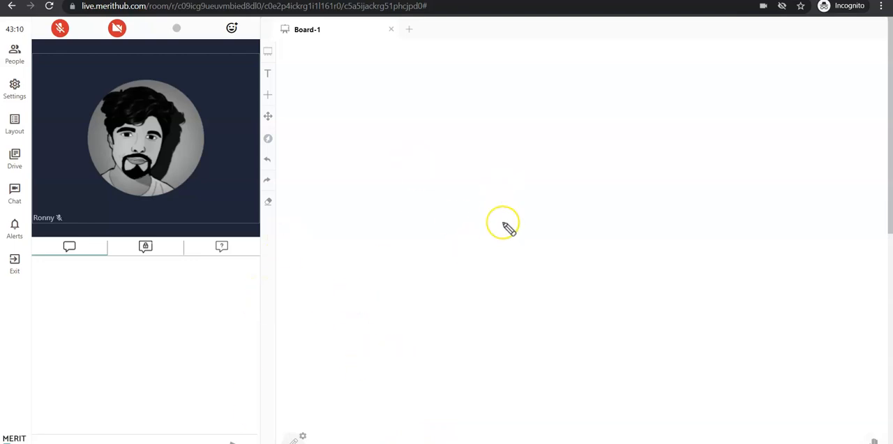
pyautogui.moveTo(430, 298)
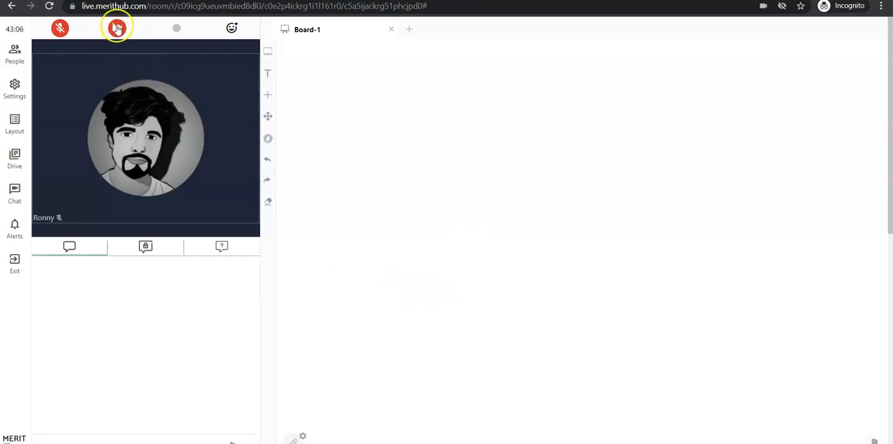
pyautogui.click(120, 28)
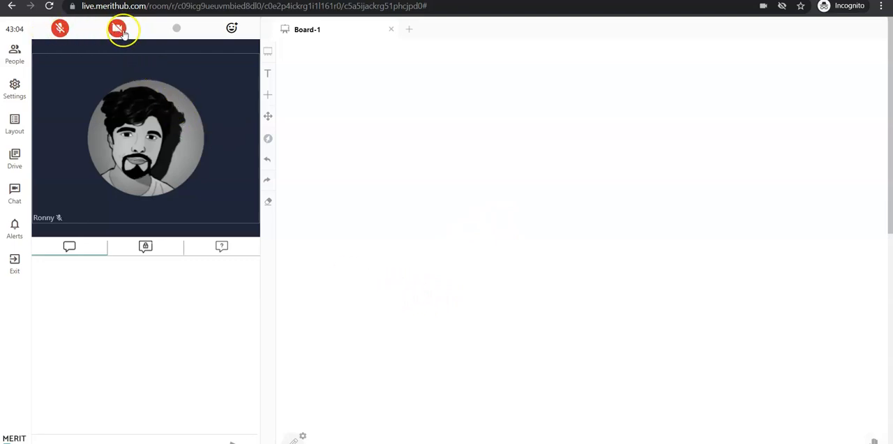
pyautogui.moveTo(122, 32)
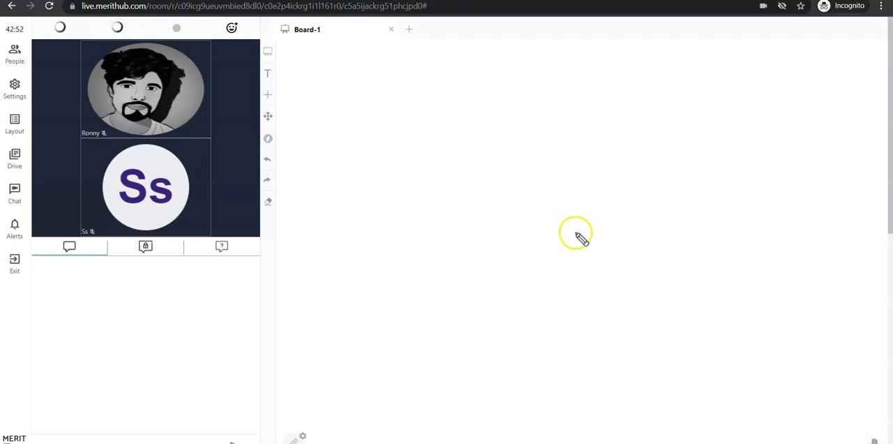
# Turn on the student's microphone and turn off their camera
pyautogui.click(62, 28)
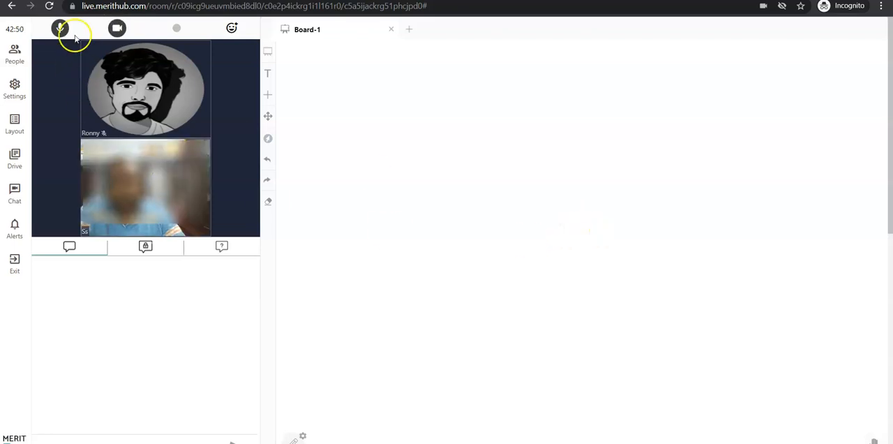
pyautogui.moveTo(64, 27)
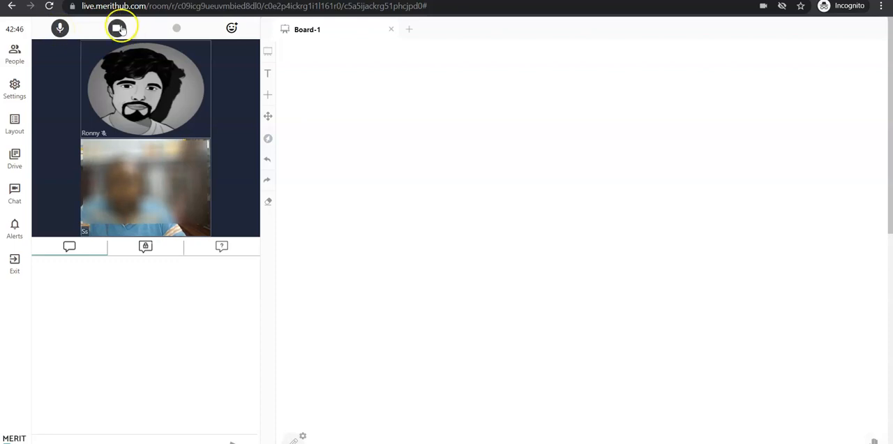
pyautogui.moveTo(116, 29)
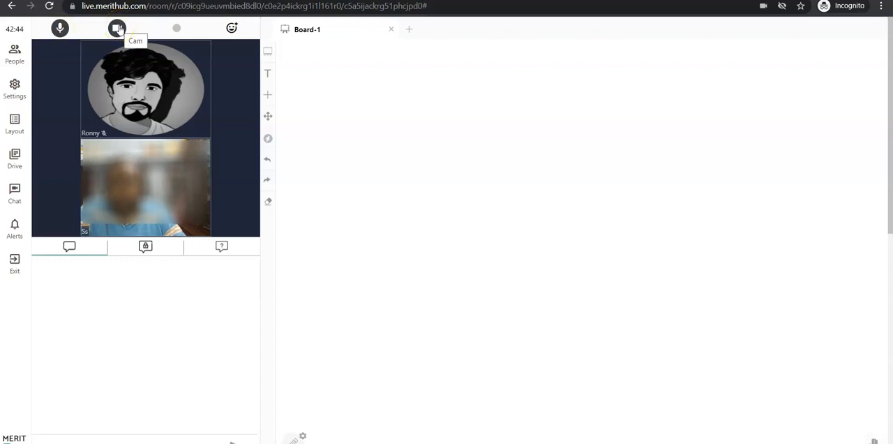
pyautogui.click(117, 29)
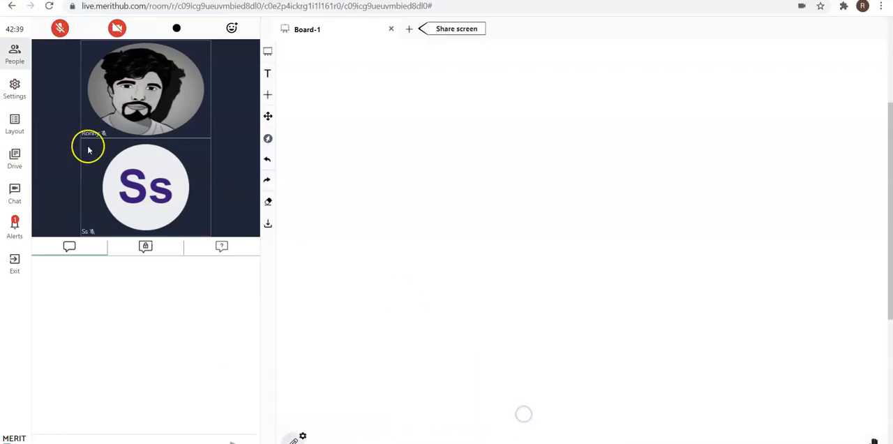
# Open People and show the Mute everyone and Stop all videos dropdowns
pyautogui.click(15, 54)
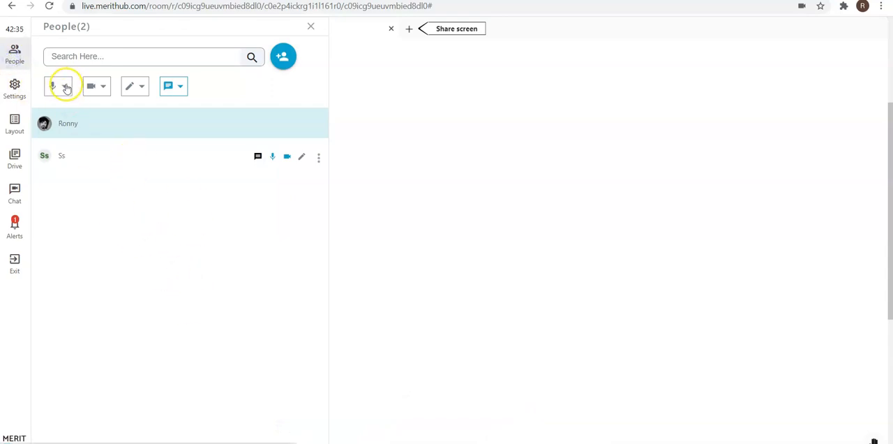
pyautogui.click(64, 87)
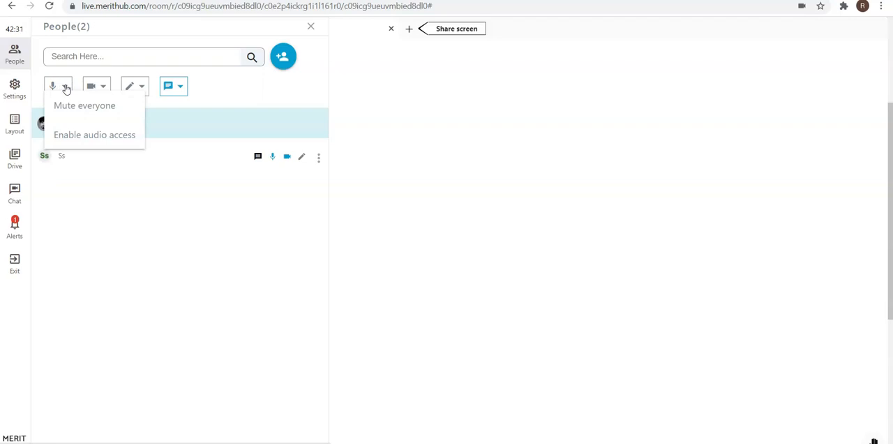
pyautogui.moveTo(89, 110)
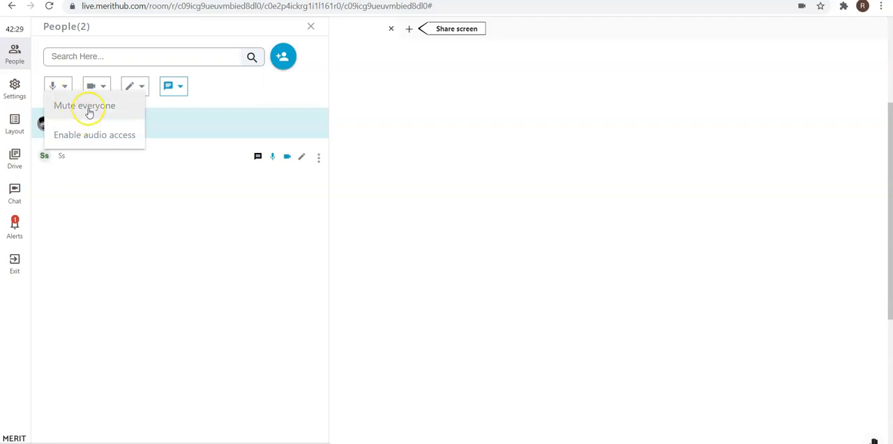
pyautogui.moveTo(103, 146)
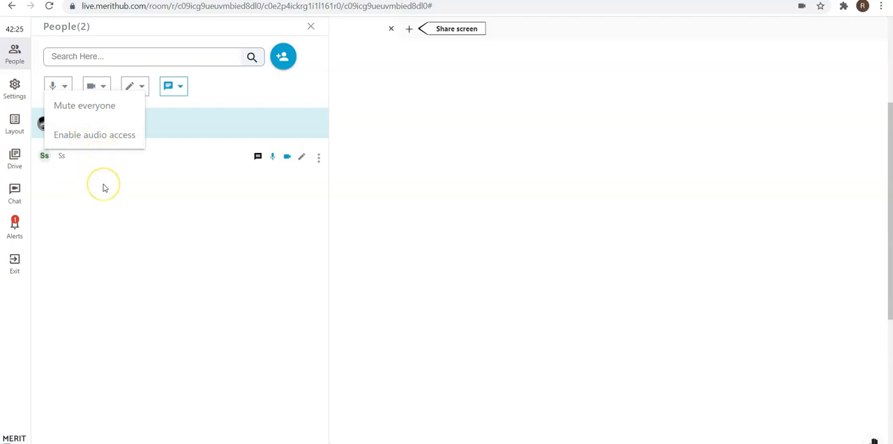
pyautogui.click(103, 86)
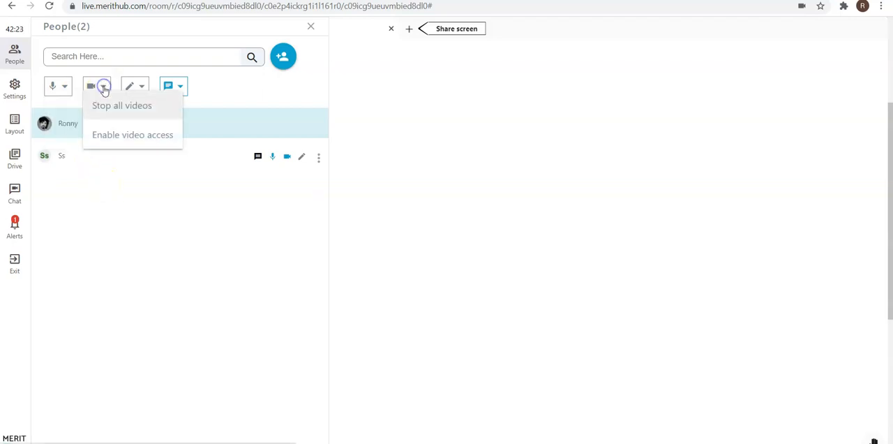